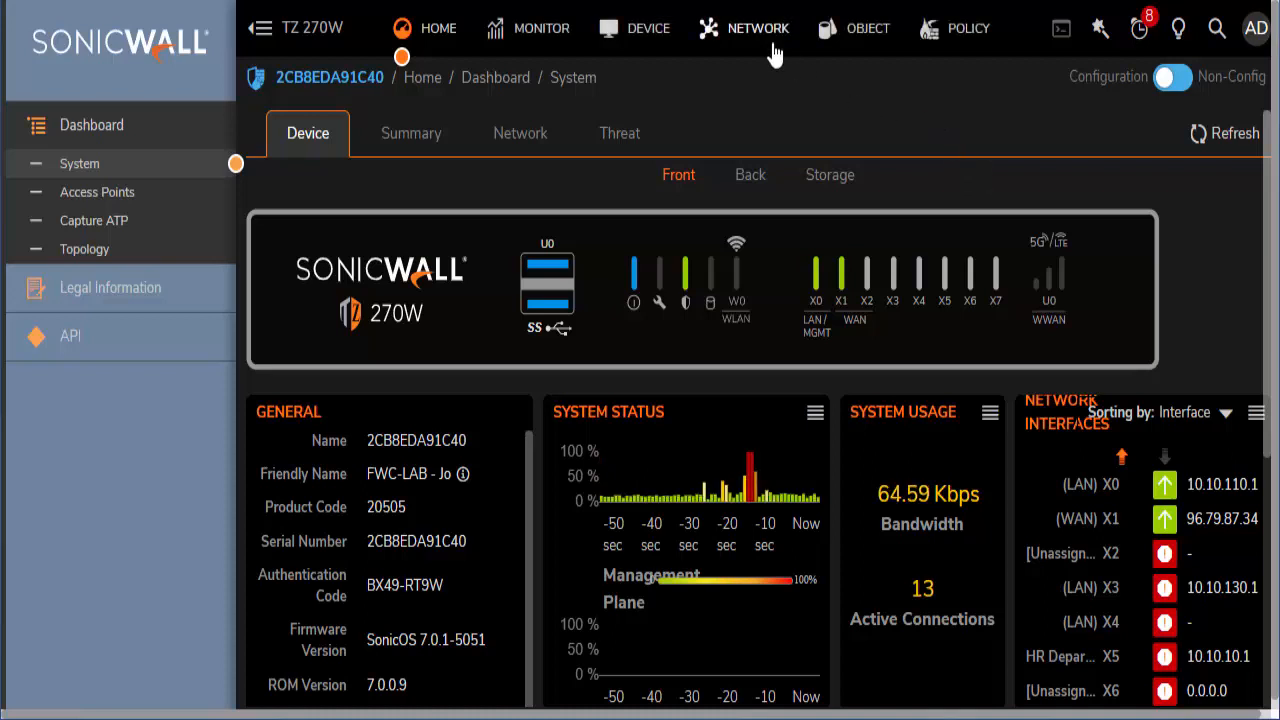
Scroll through the Firewalls.com channel videos, then show the SonicWall DHCP Server lease scopes list.
left_click(756, 28)
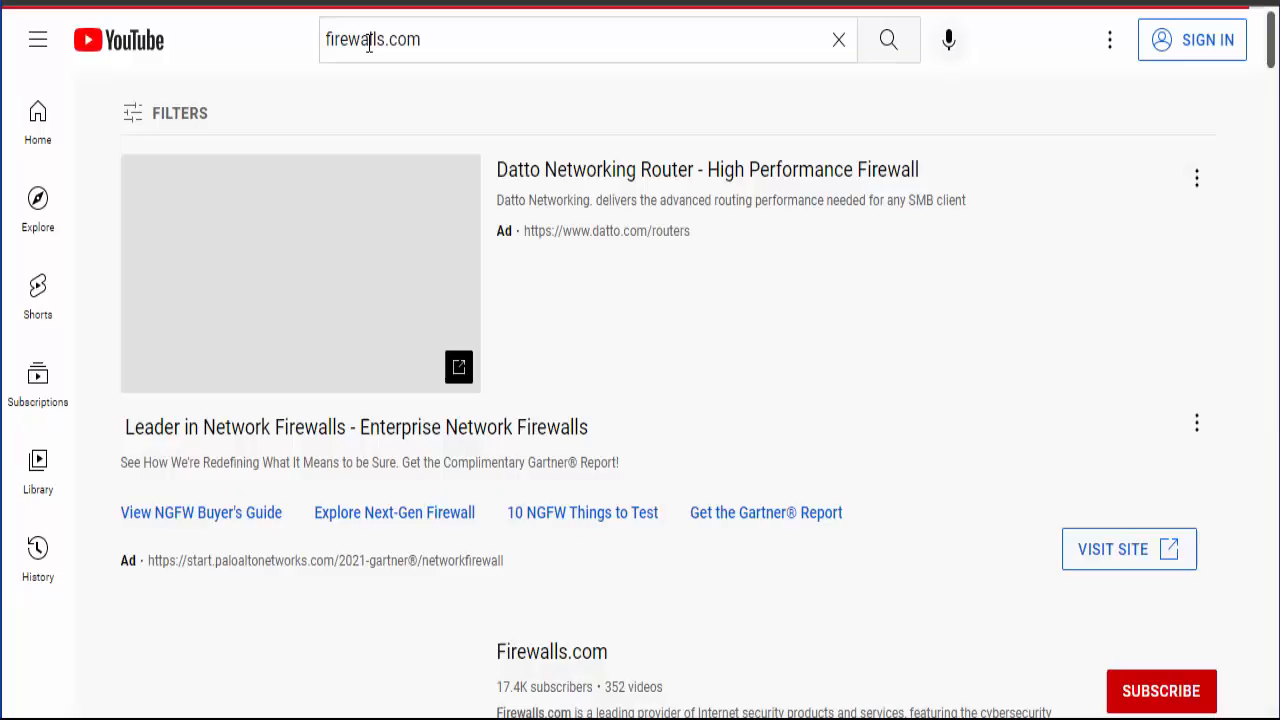
scroll("down", 3)
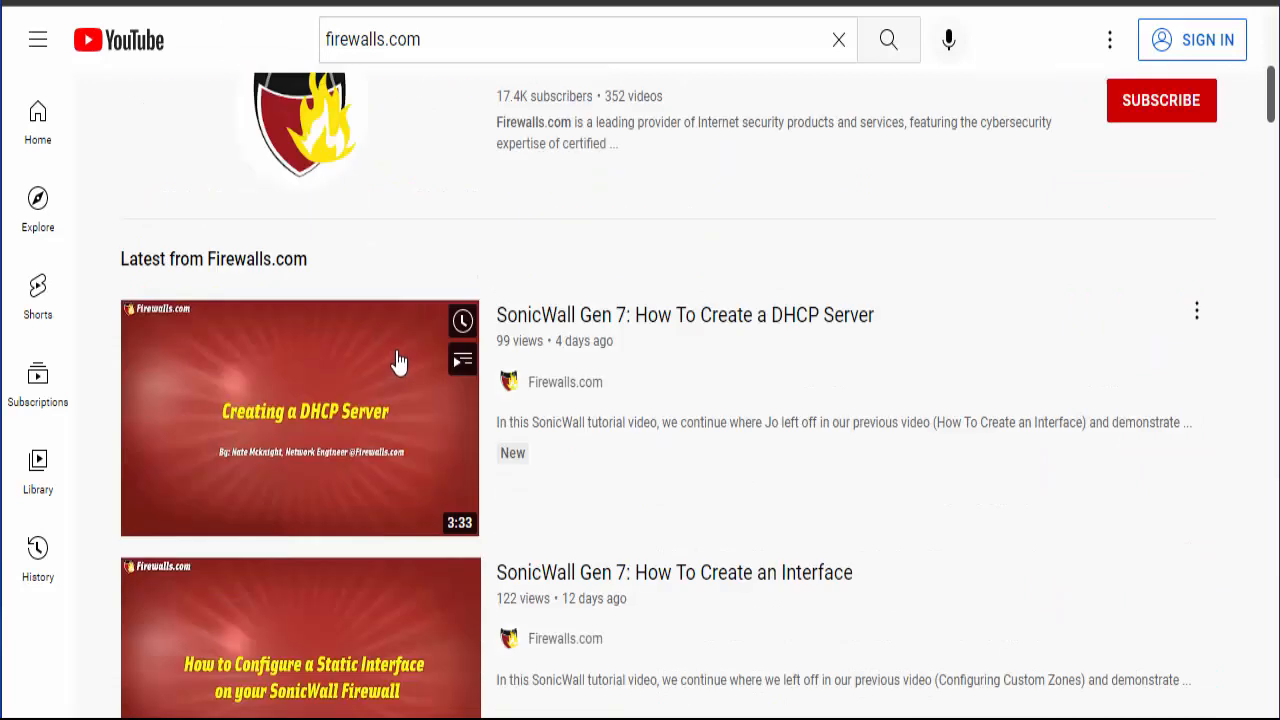
scroll("down", 3)
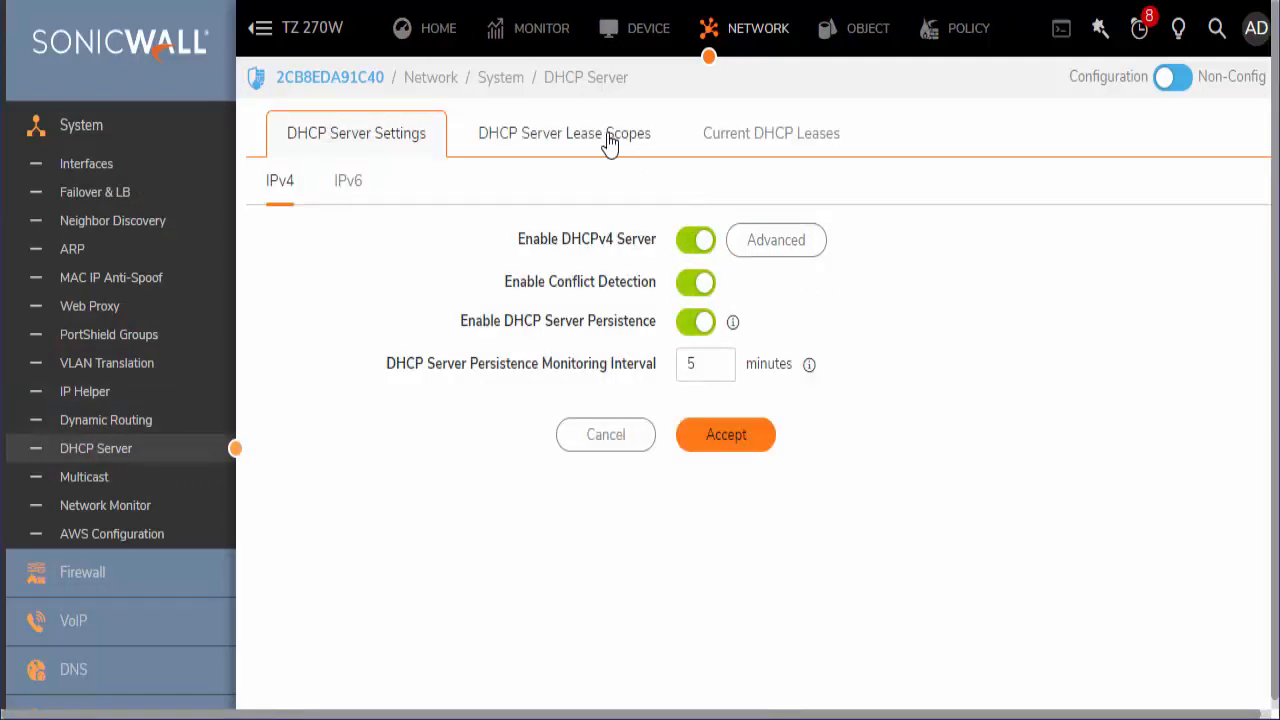
left_click(564, 132)
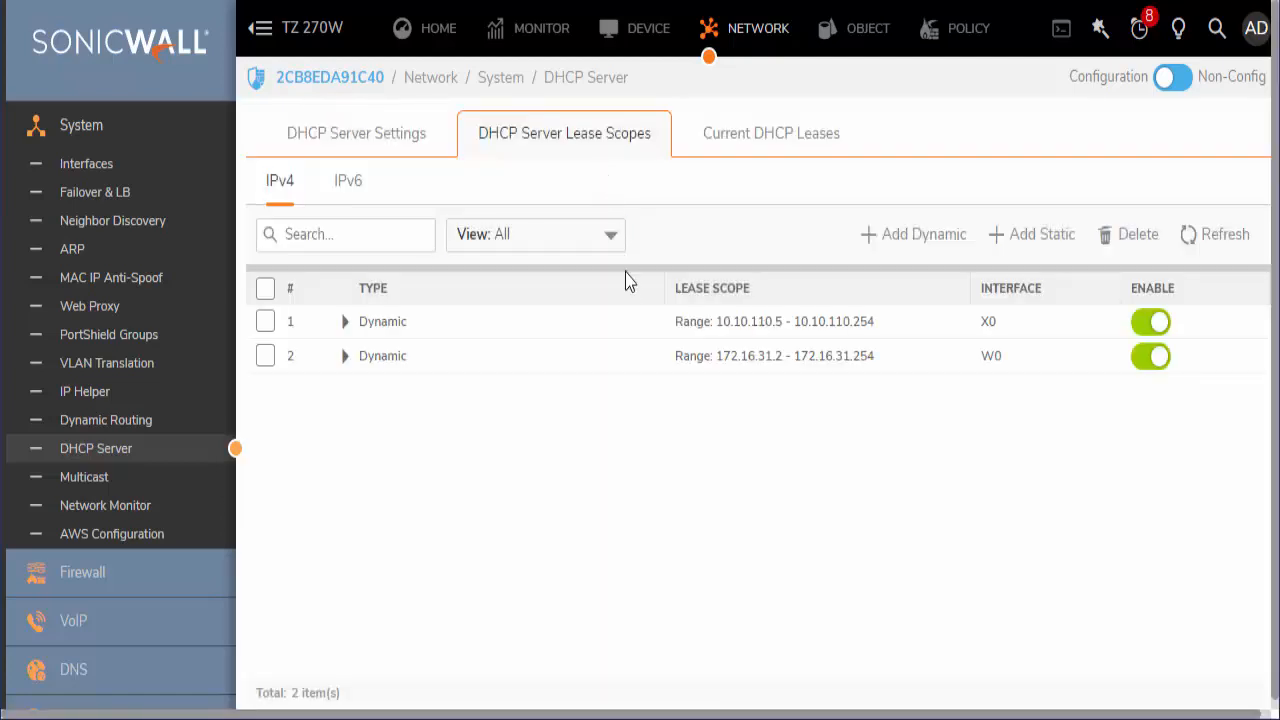
mouse_move(1040, 234)
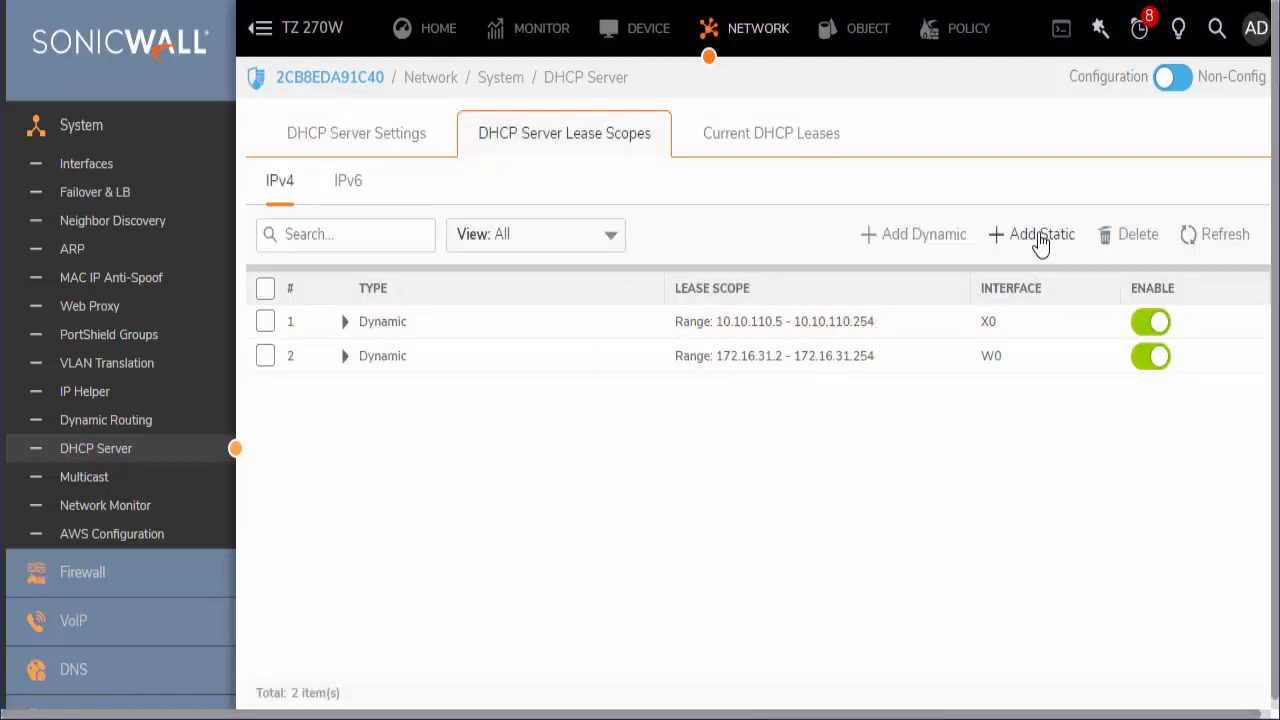
Add a static scope with entry name Server1 and static IP address 10.10.10.2.
left_click(1040, 234)
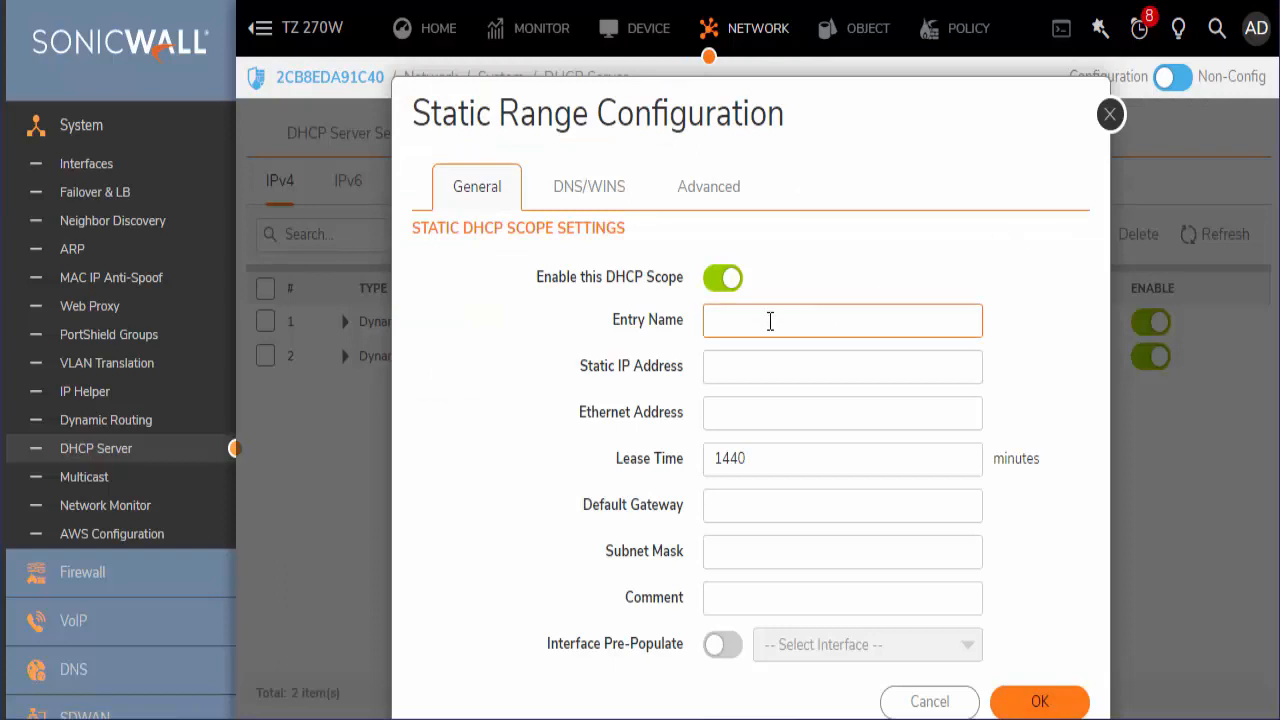
left_click(842, 320)
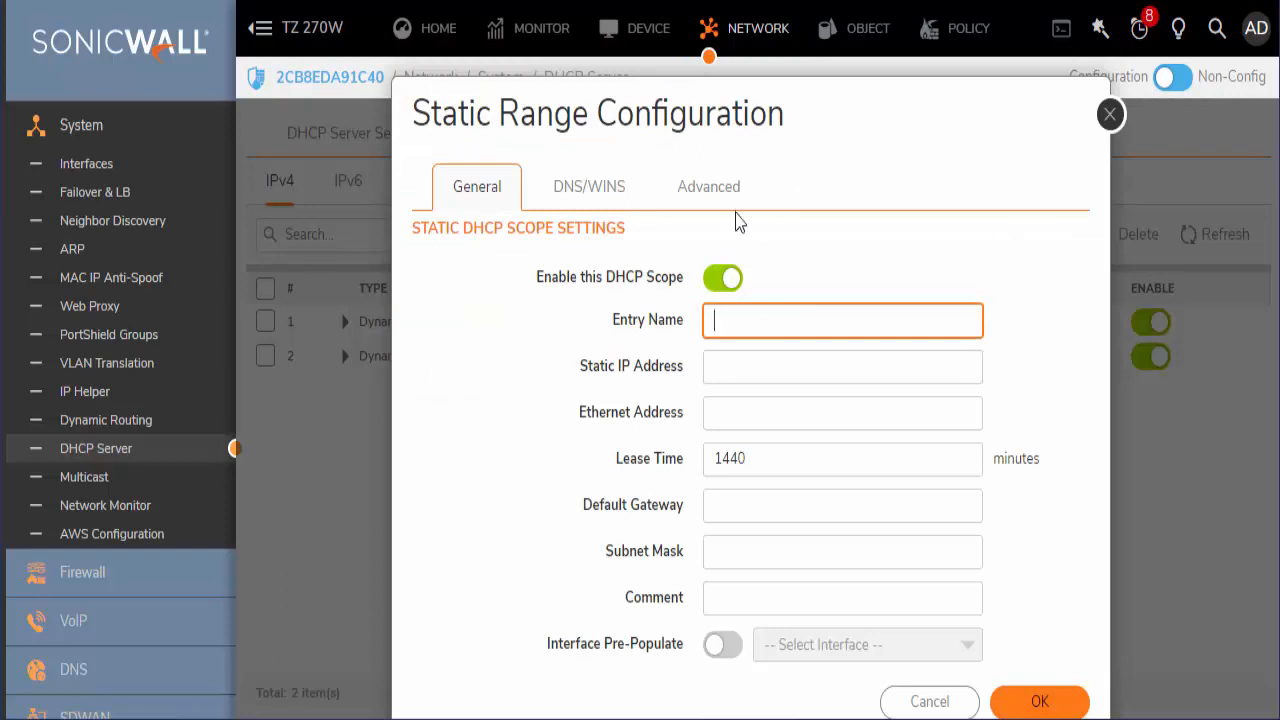
type("Server1")
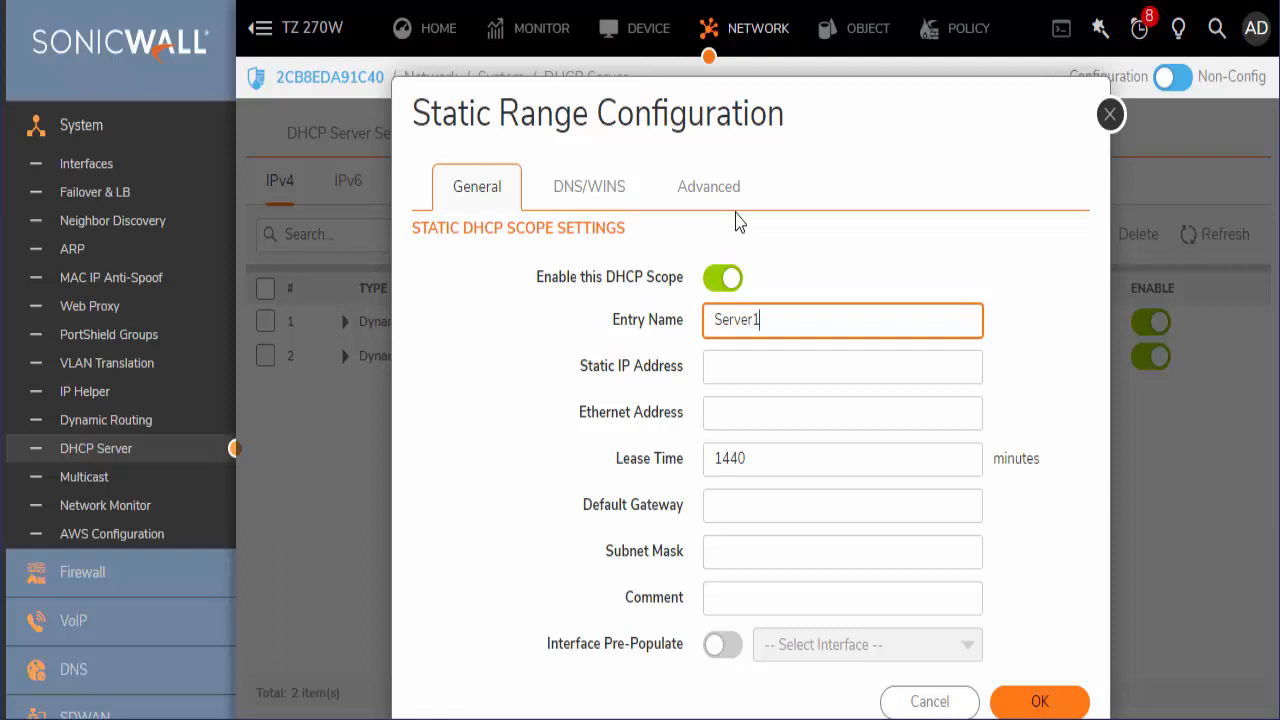
type("10.10.10.2")
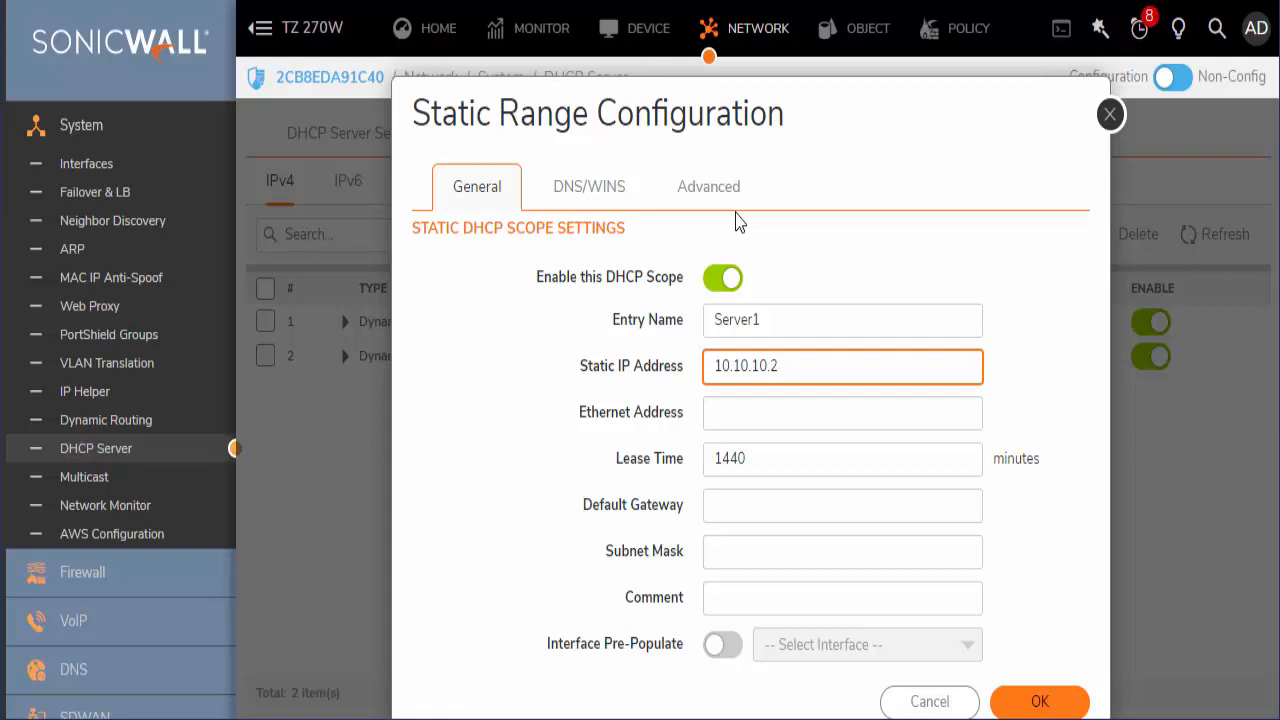
left_click(840, 412)
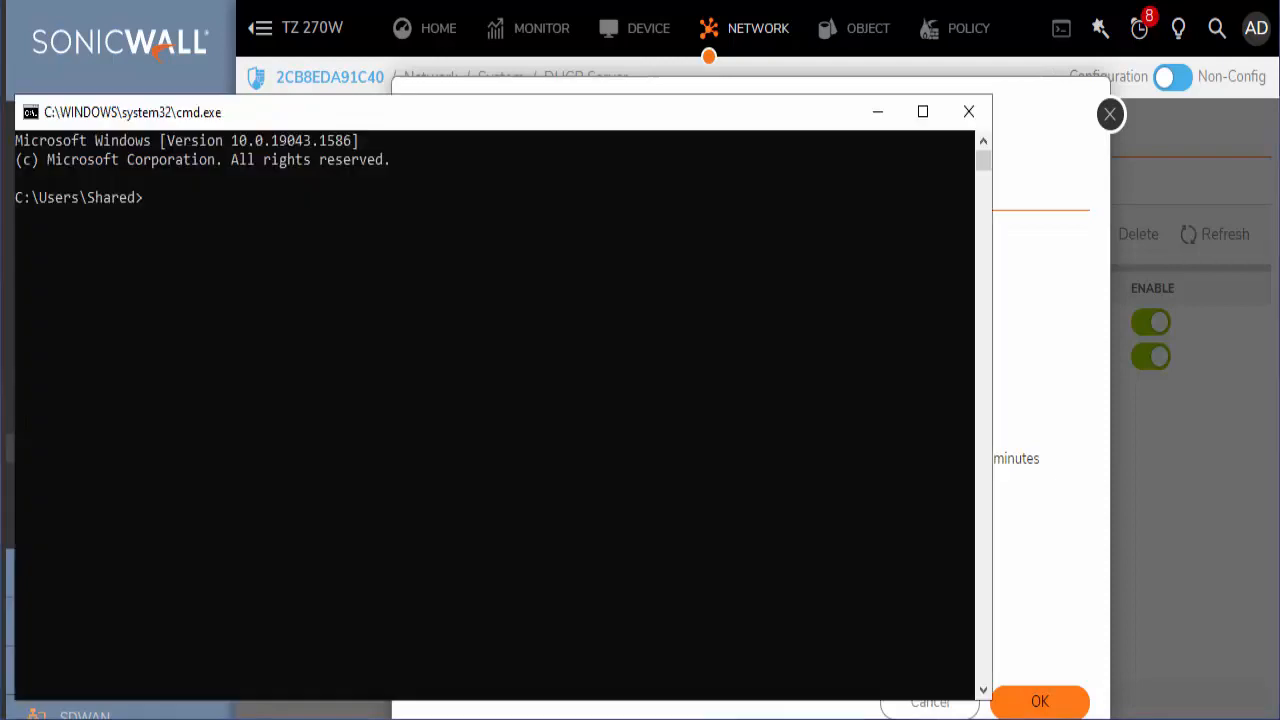
Run ipconfig, note MAC E4-54-E8-BA-12-9D in Notepad and start replacing its dashes.
type("ipco")
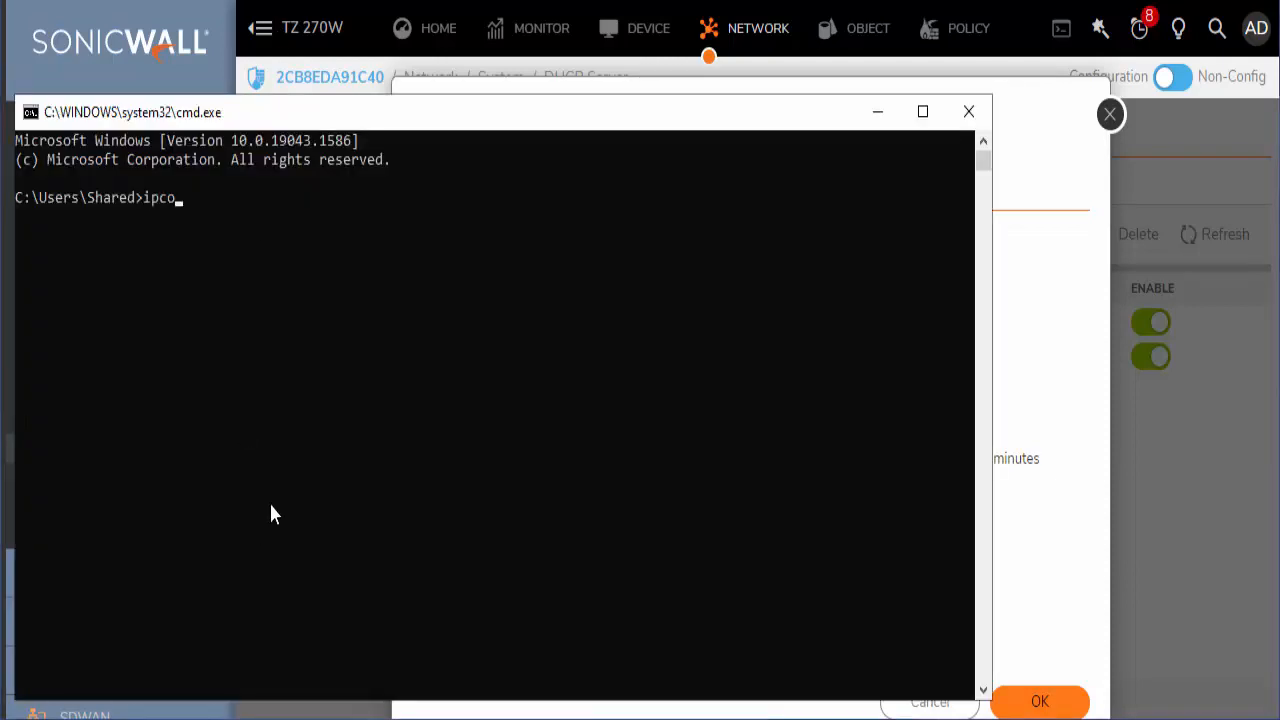
type("nfig")
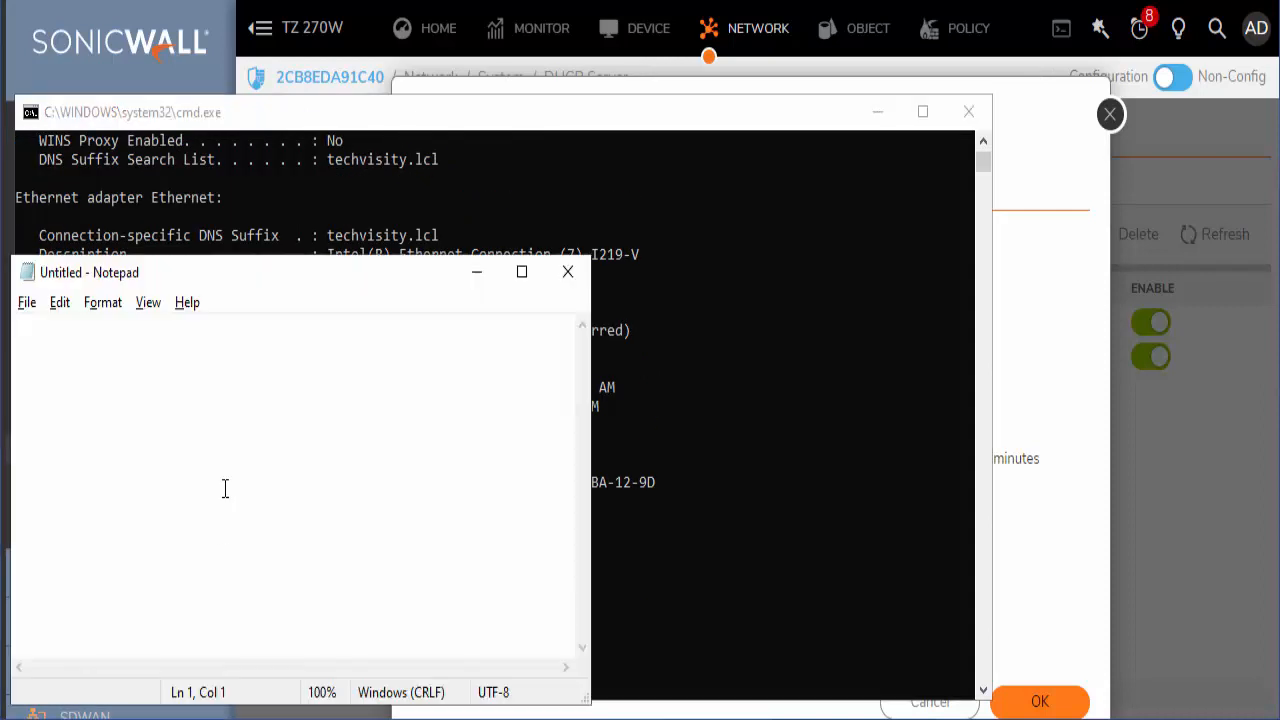
type("E4-54-E8-BA-12-9D")
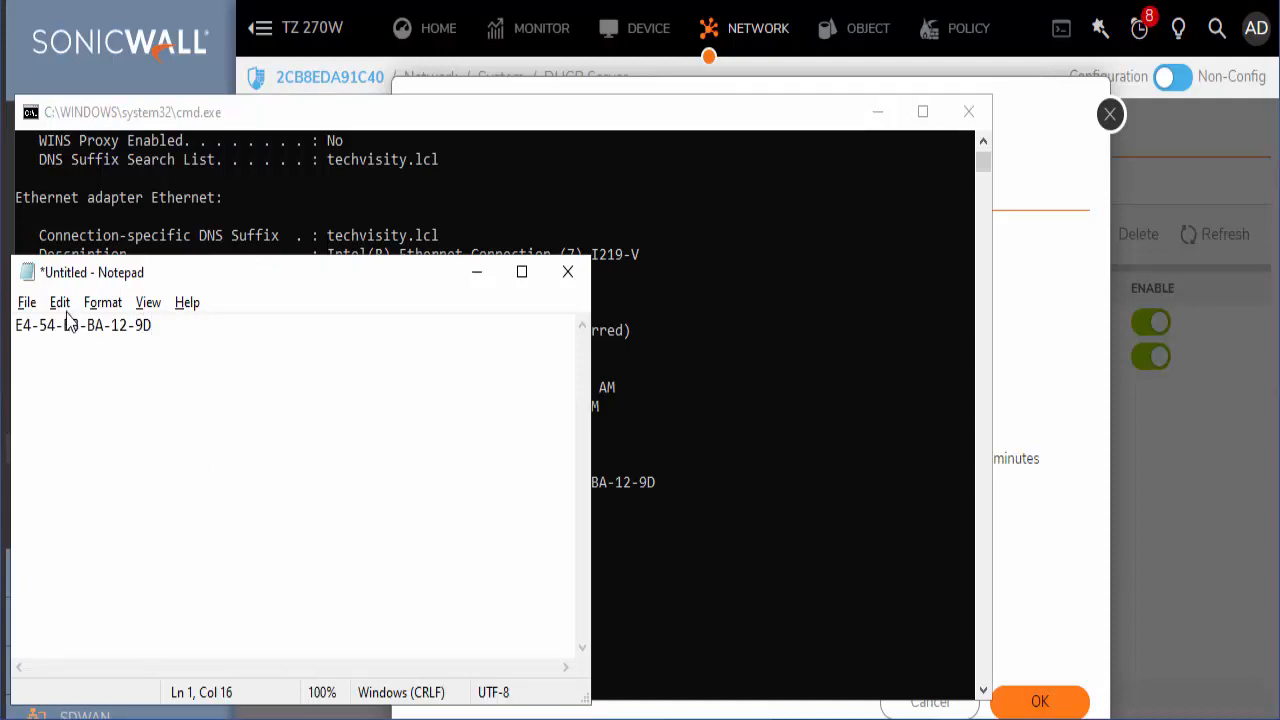
left_click(60, 302)
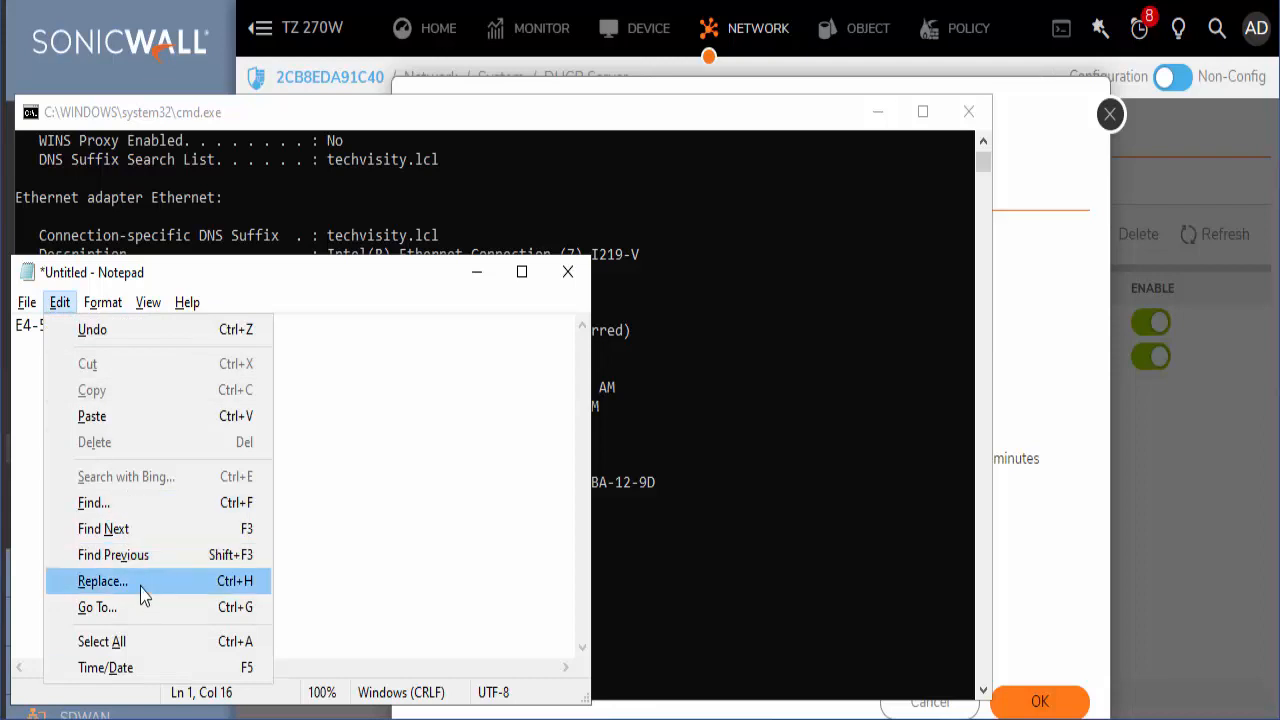
left_click(102, 580)
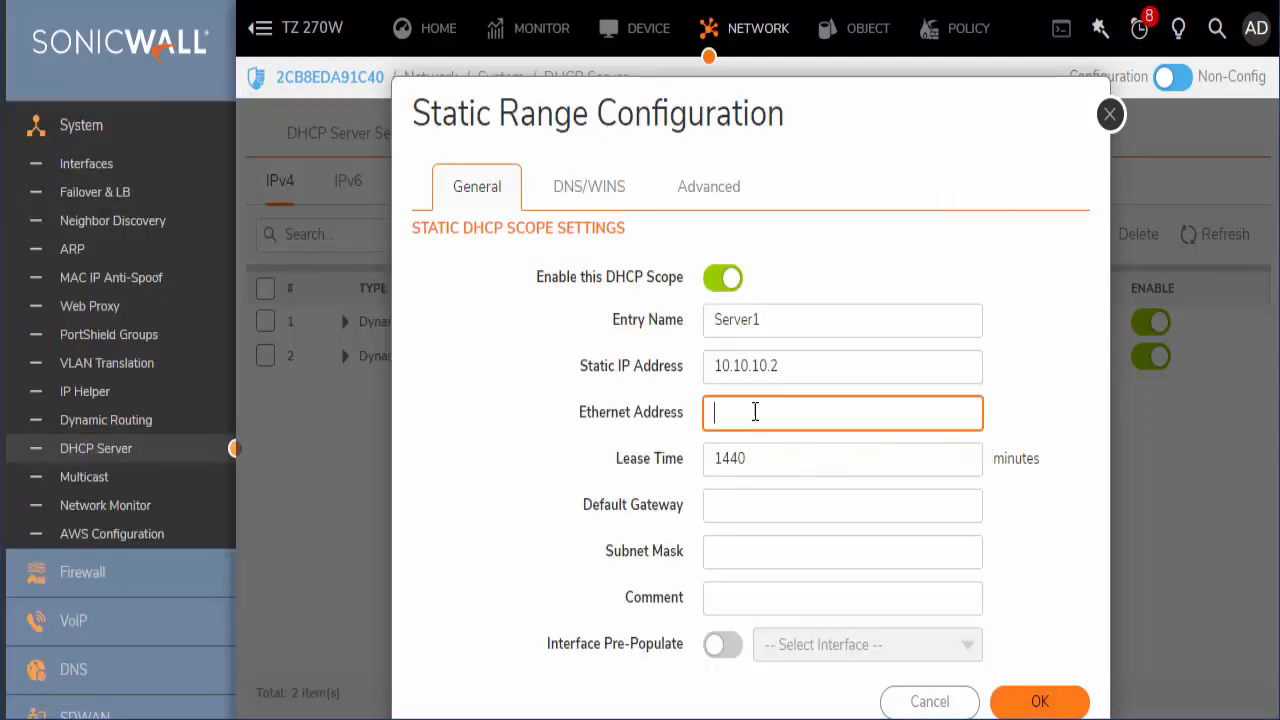
Fill Ethernet address E4:54:E8:BA:12:9D, default gateway 10.10.10.1 and subnet mask 255.255.255.0.
type("E4:54:E8:BA:12:9D")
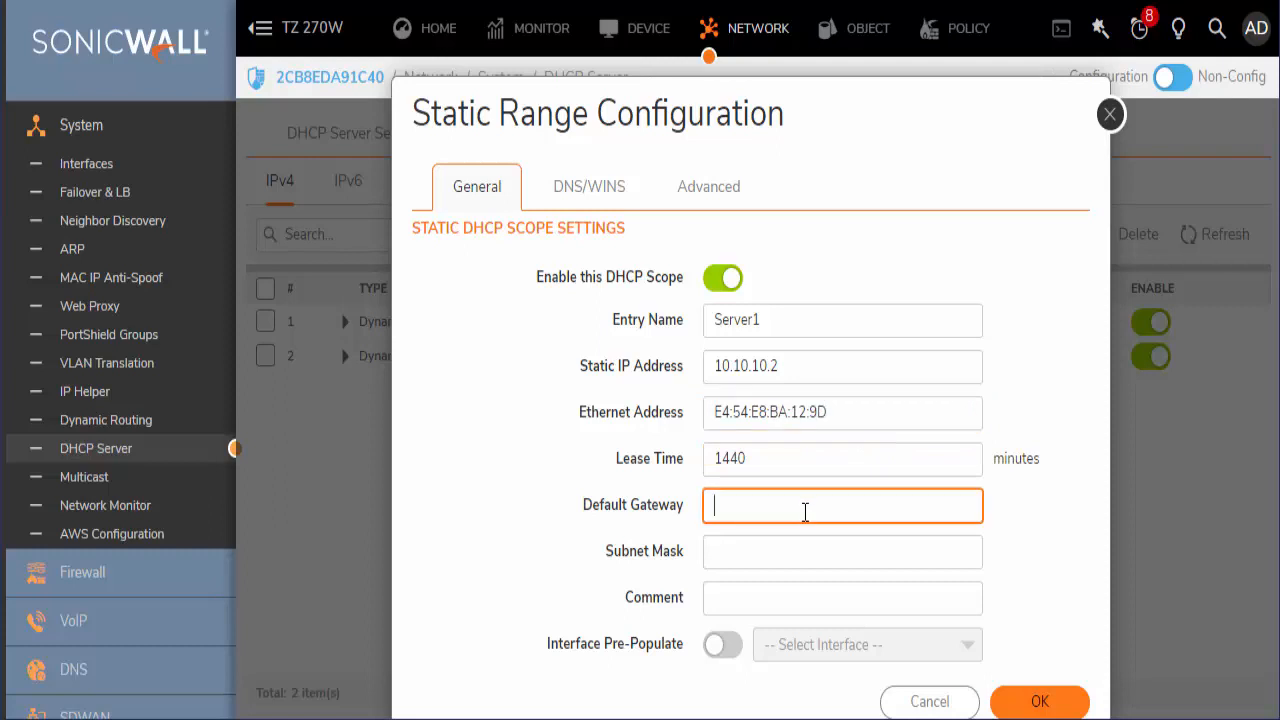
type("10.10.10.1")
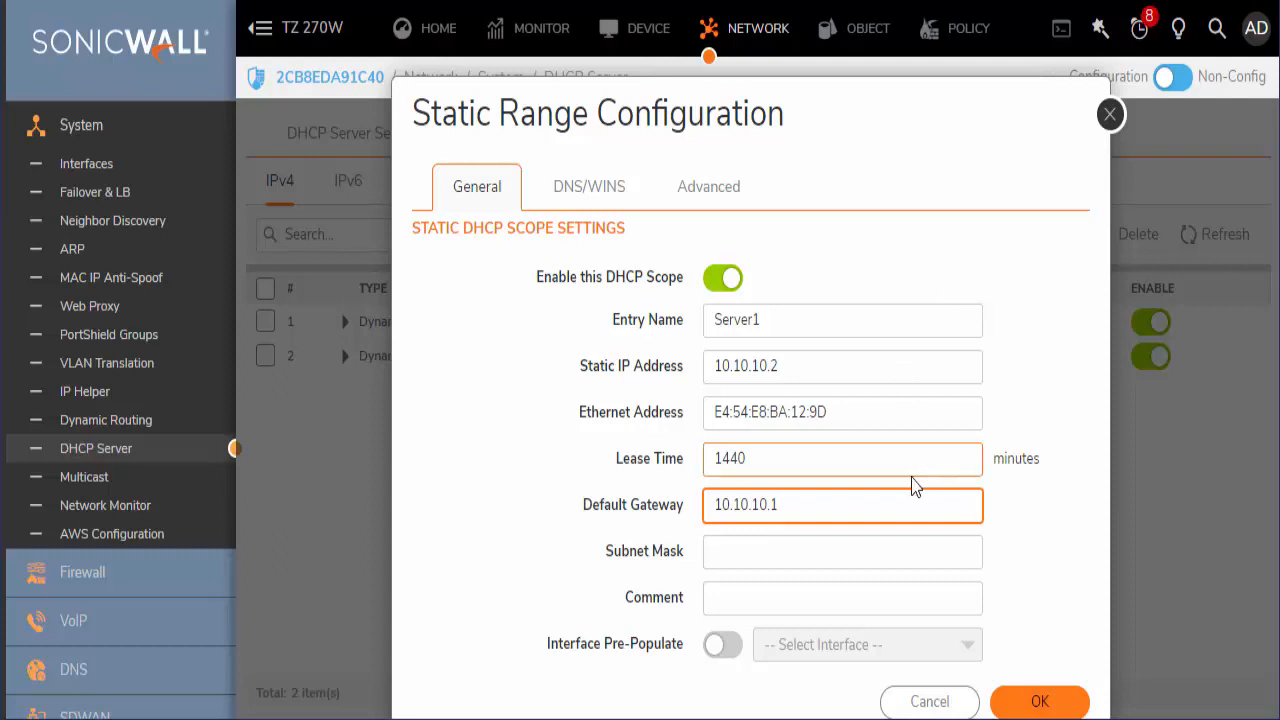
left_click(842, 552)
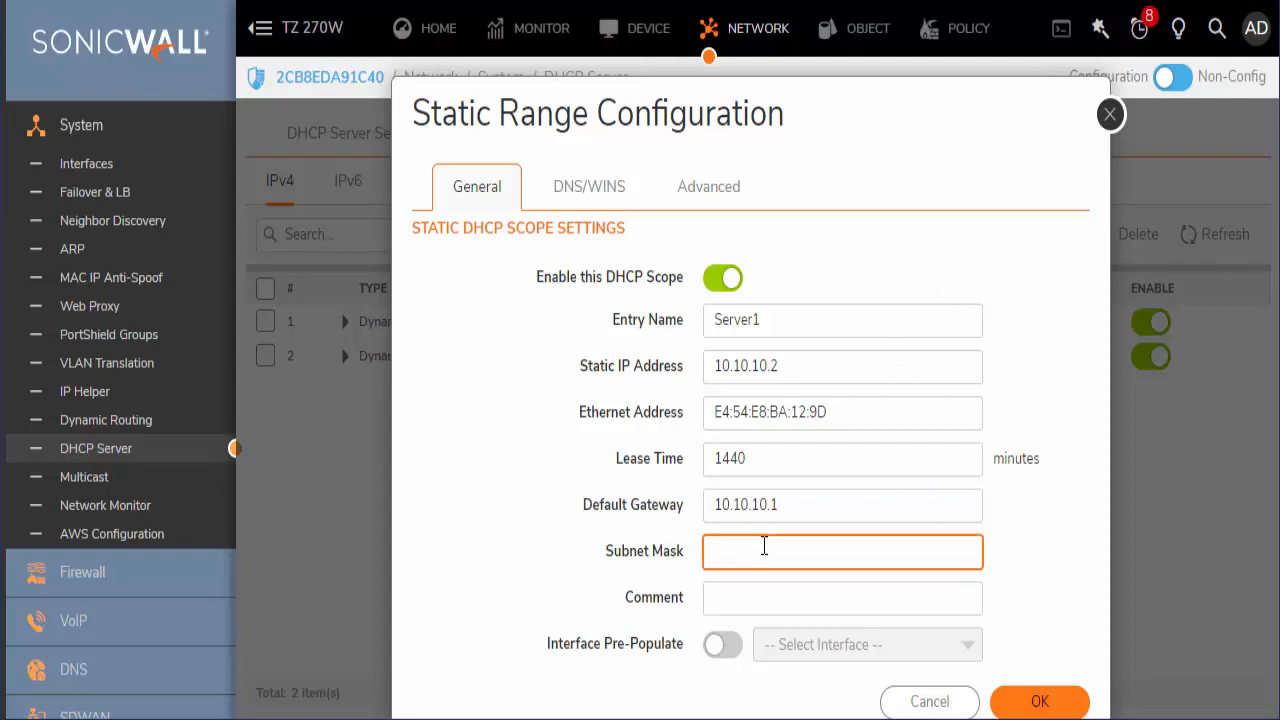
type("255.255.255.0")
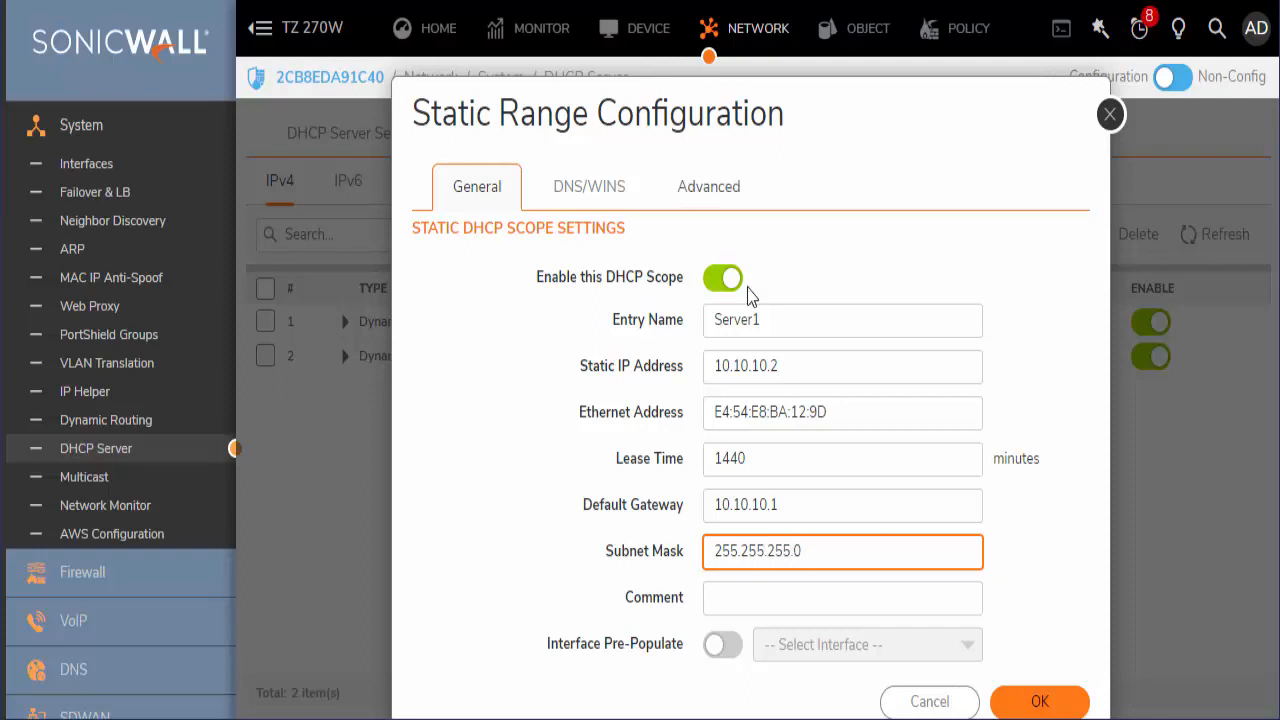
mouse_move(588, 186)
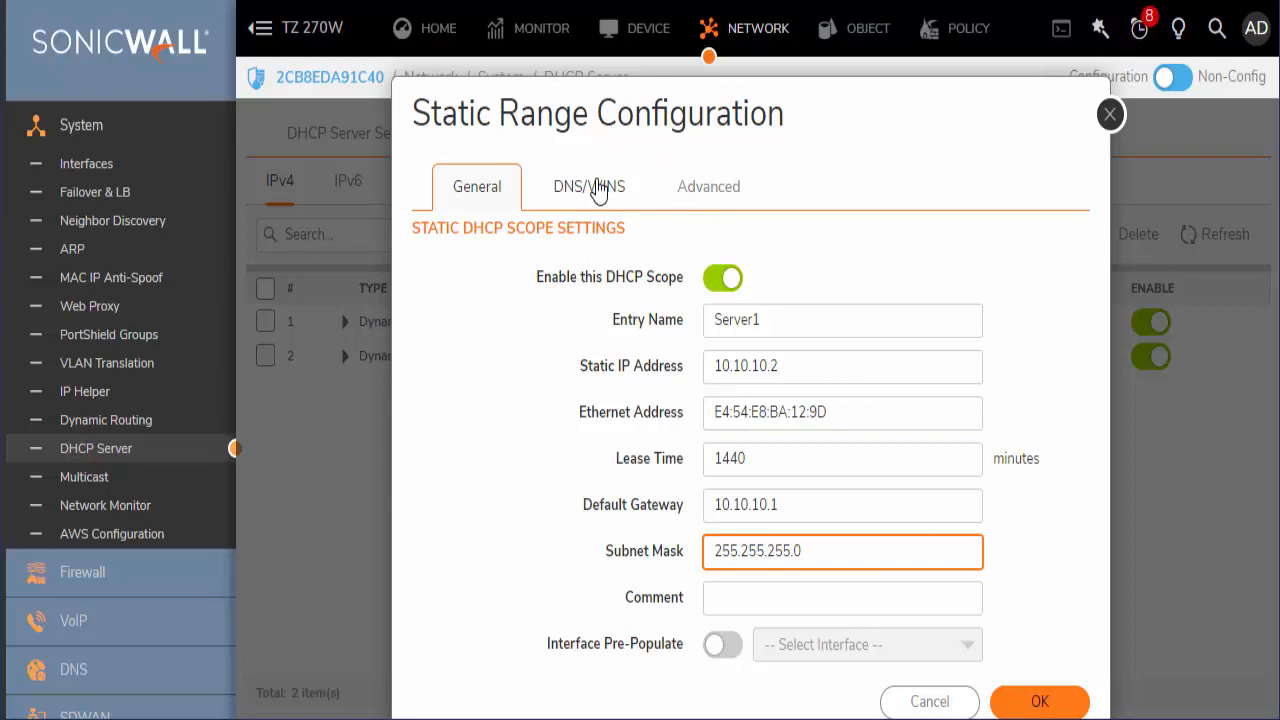
Leave the inherited DNS/WINS settings and save the Server1 static scope with OK.
left_click(588, 186)
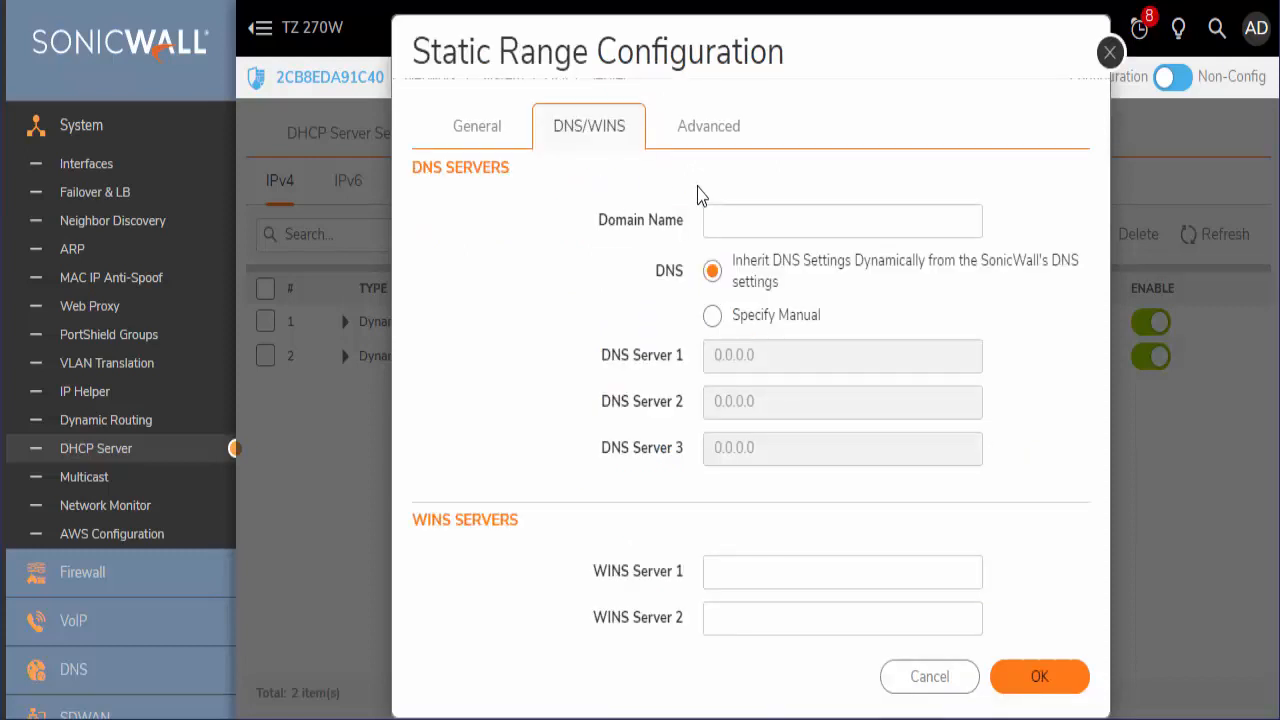
mouse_move(764, 204)
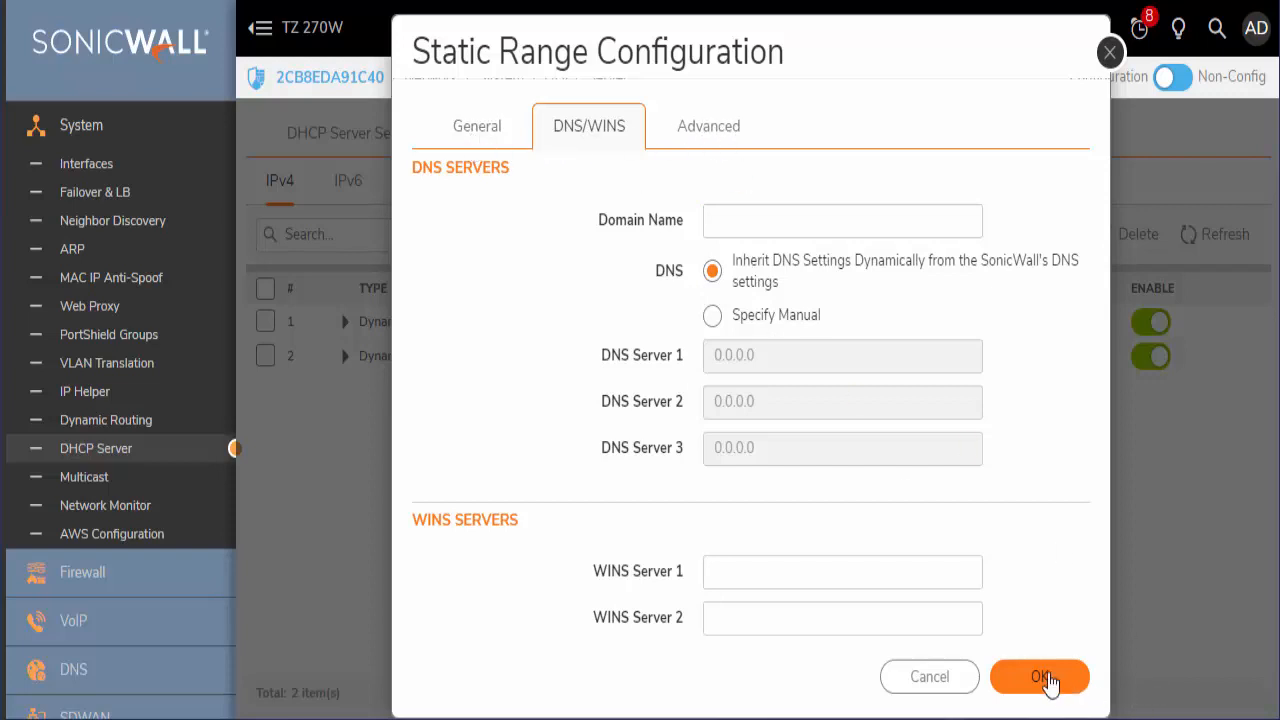
left_click(1040, 676)
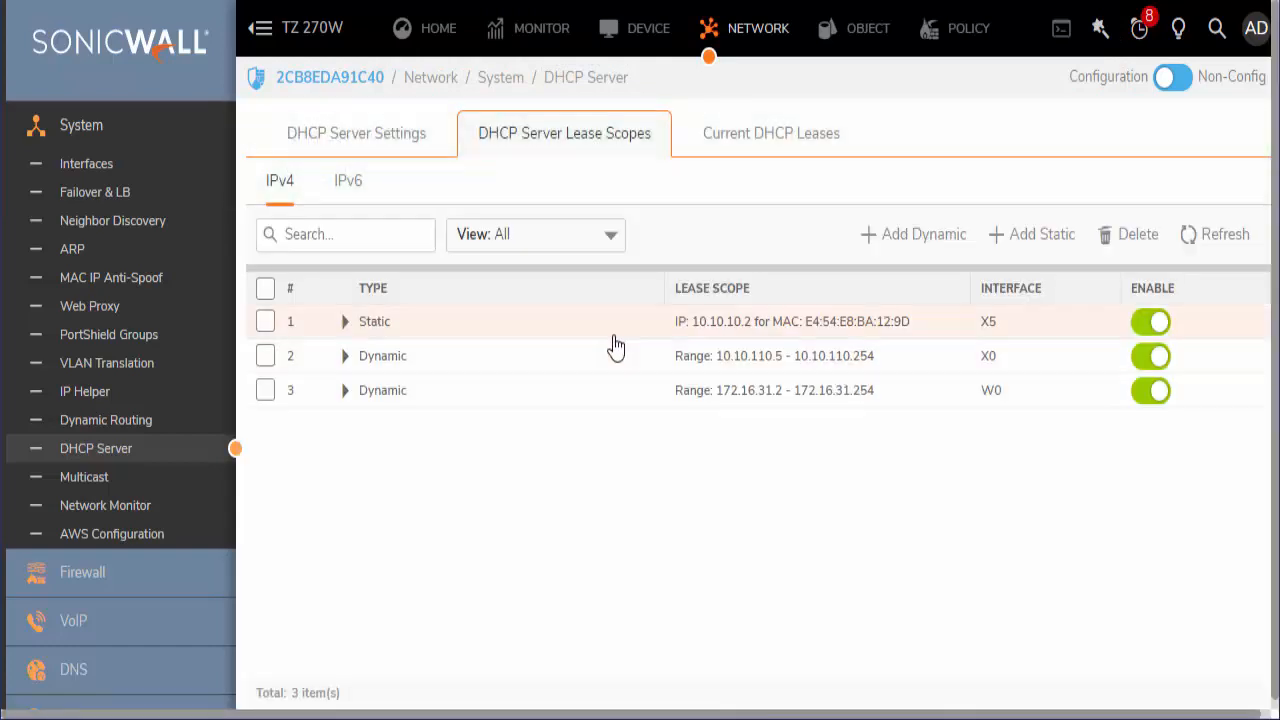
mouse_move(760, 332)
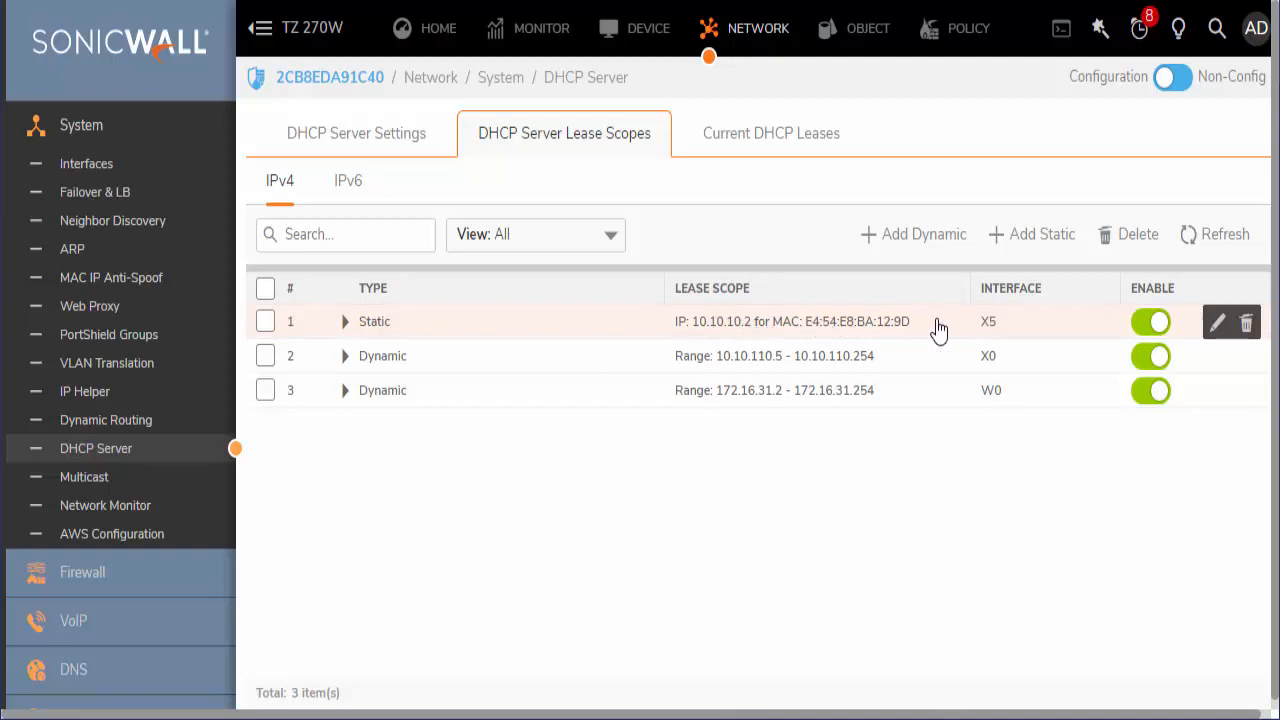
mouse_move(1004, 330)
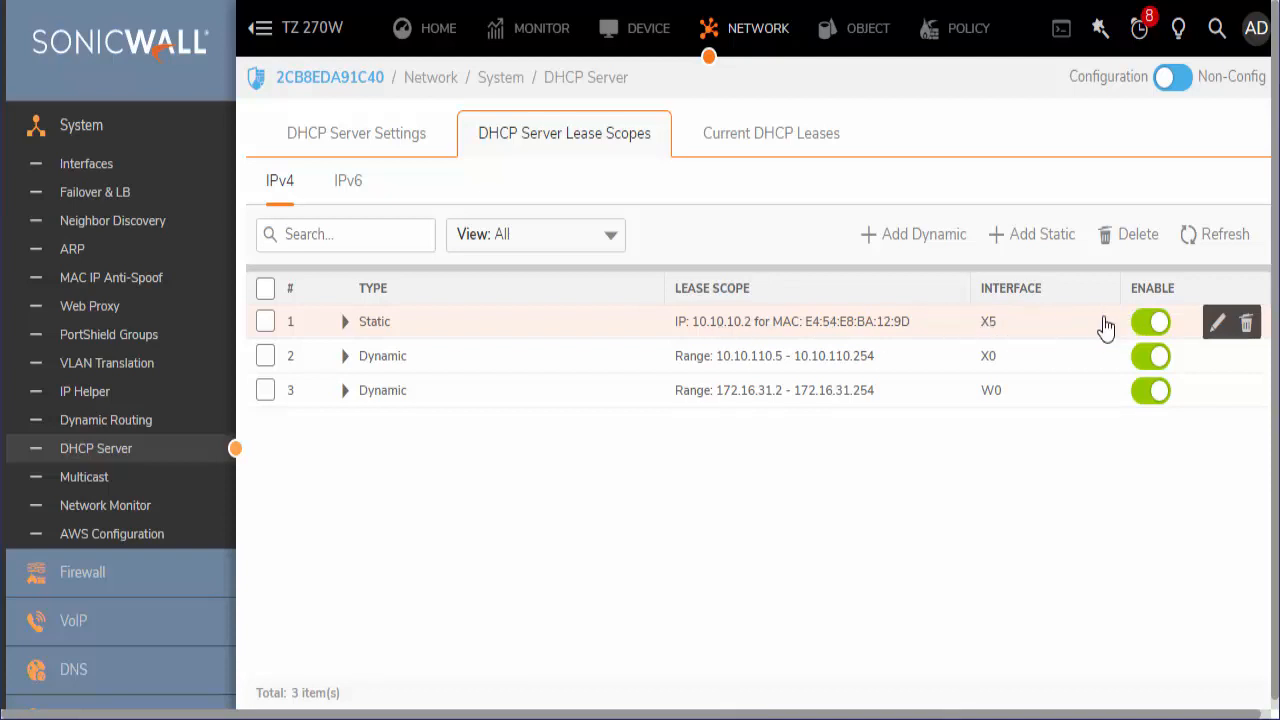
Show the Current DHCP Leases list after confirming the Server1 static scope is listed.
left_click(772, 132)
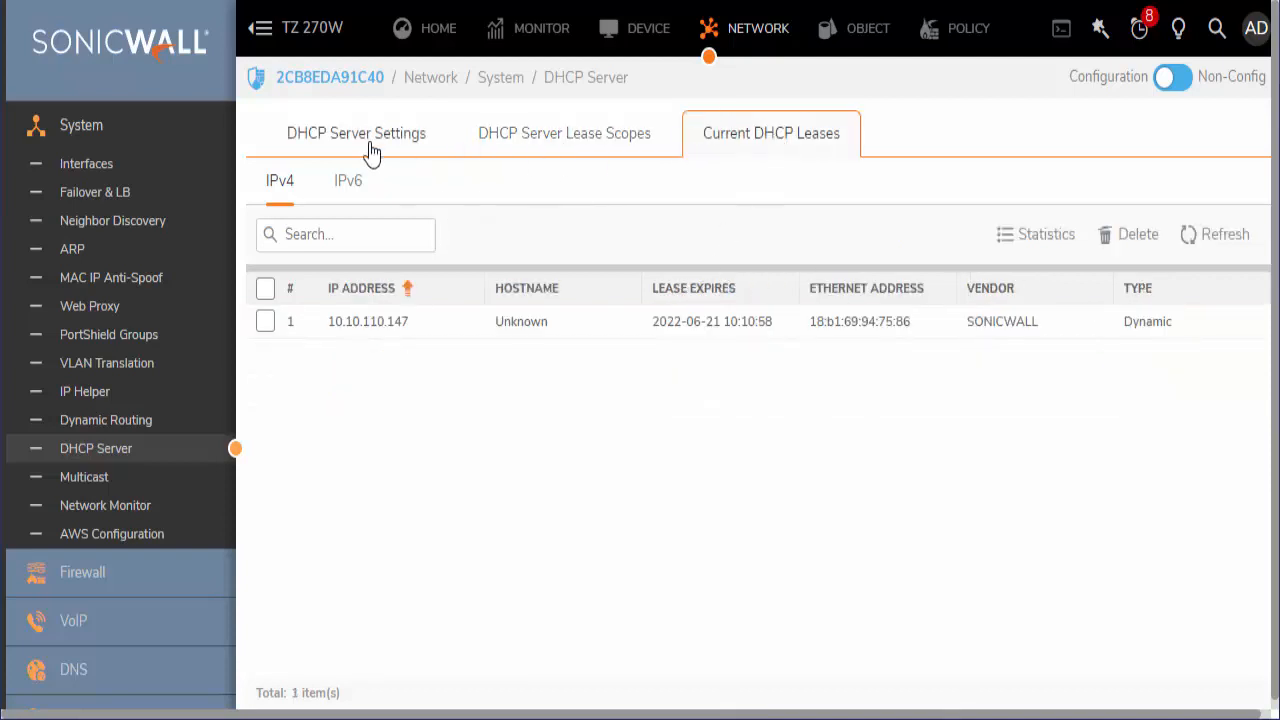